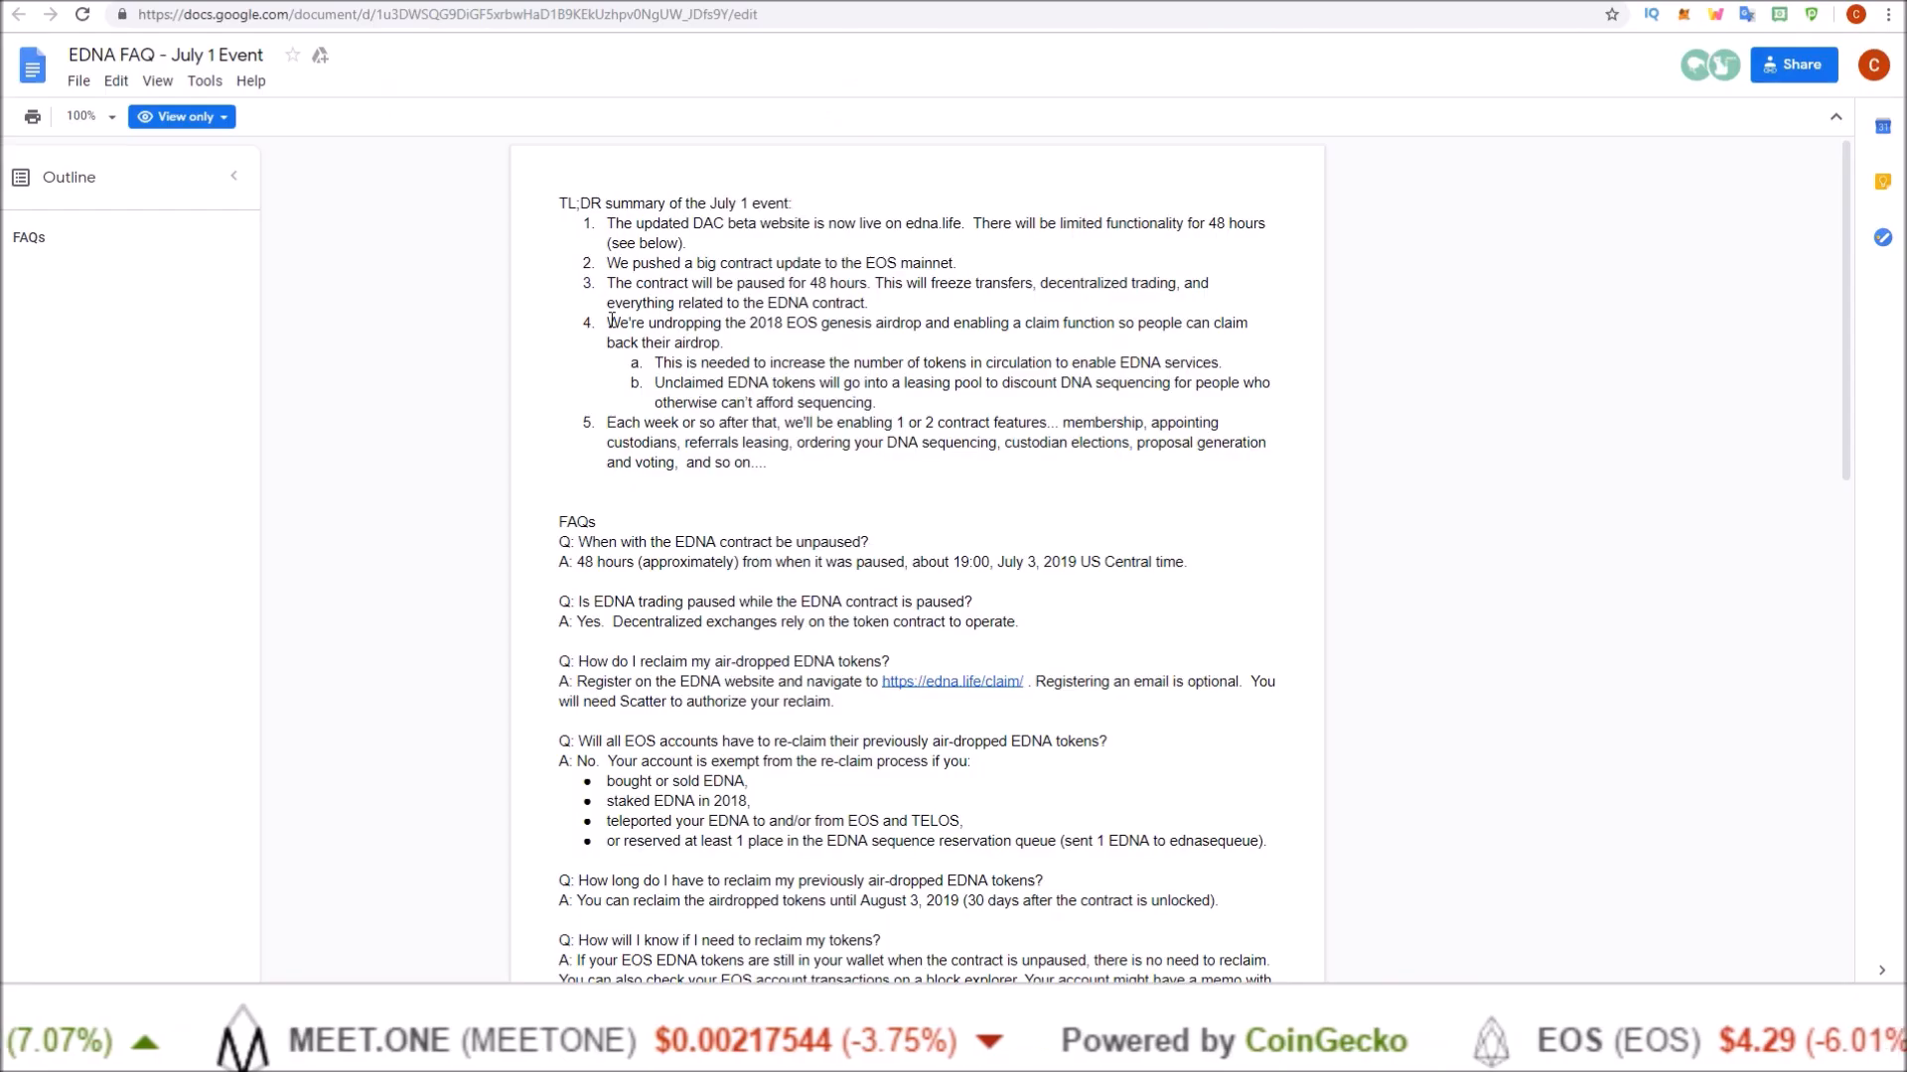
Step: Highlight the airdrop claim sentence in item 4 and the reservation queue exemption bullet
double_click(626, 322)
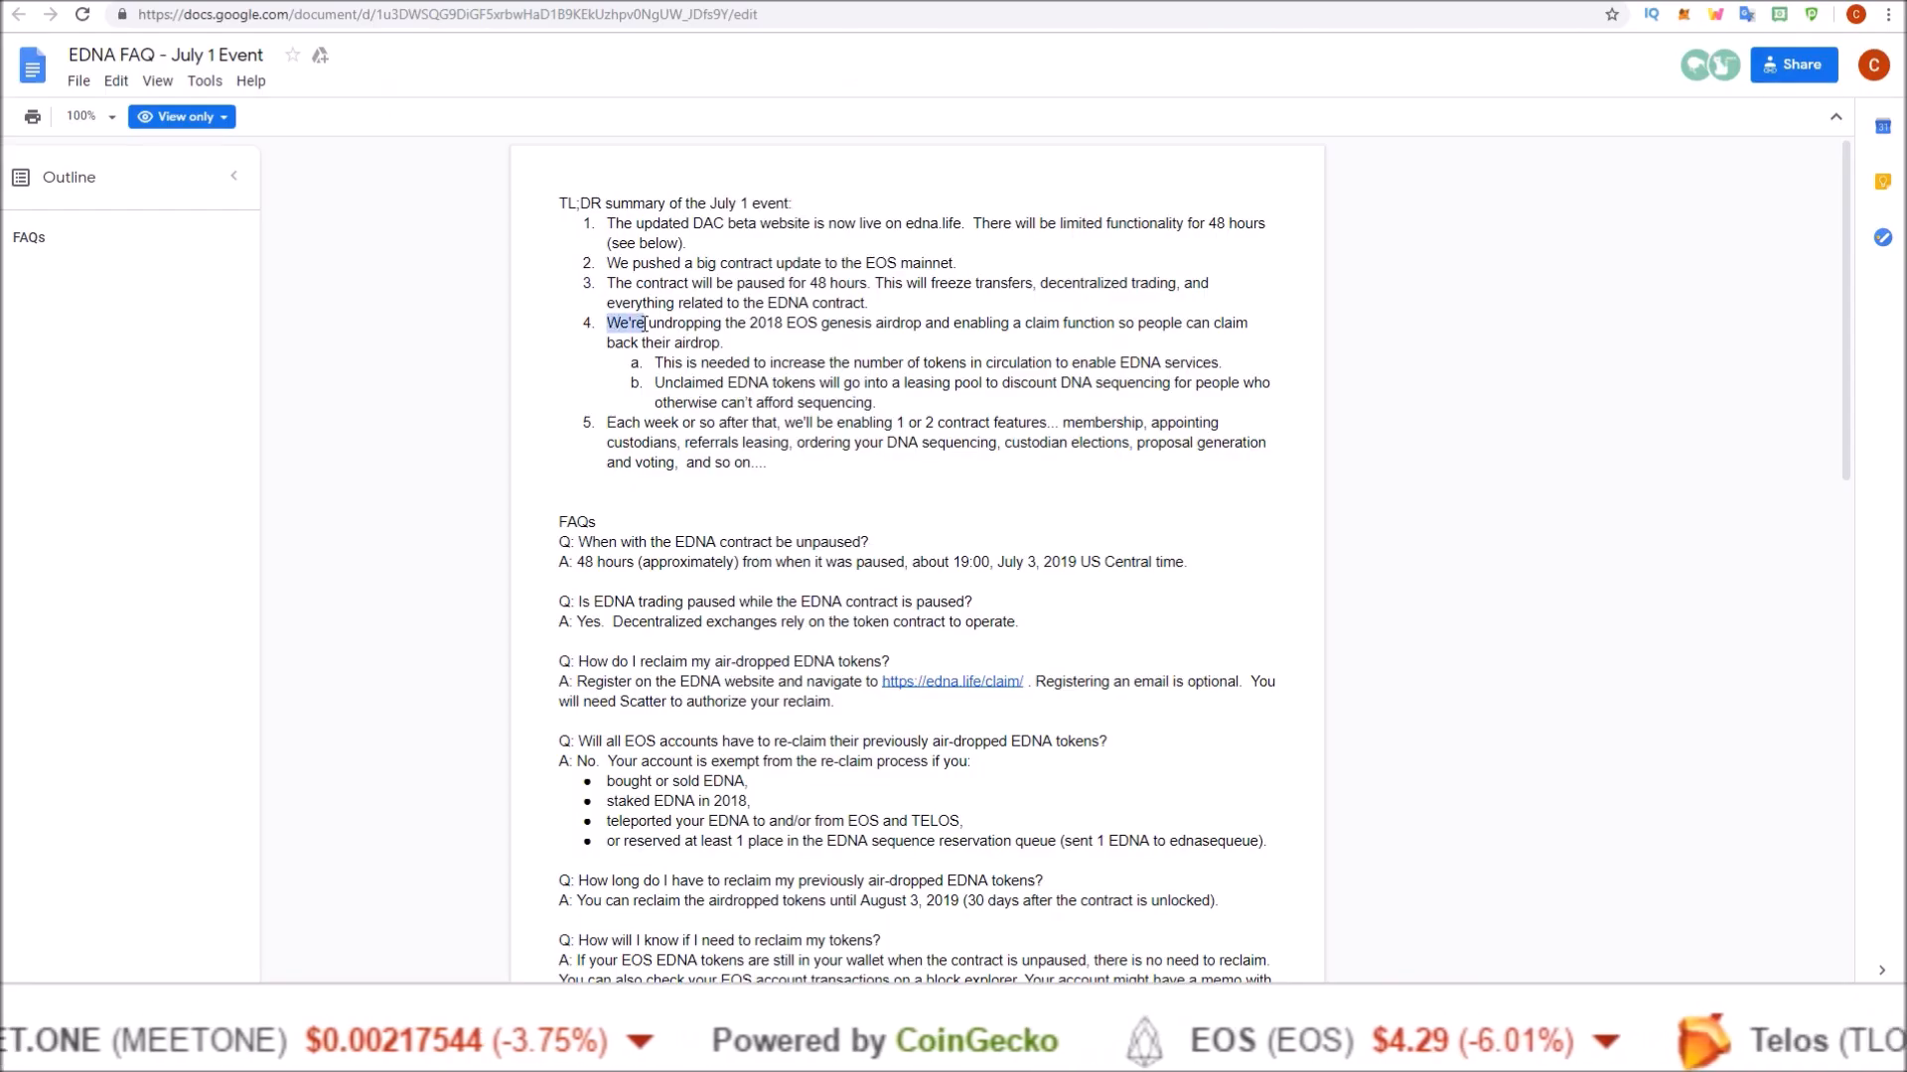
drag(649, 322, 801, 322)
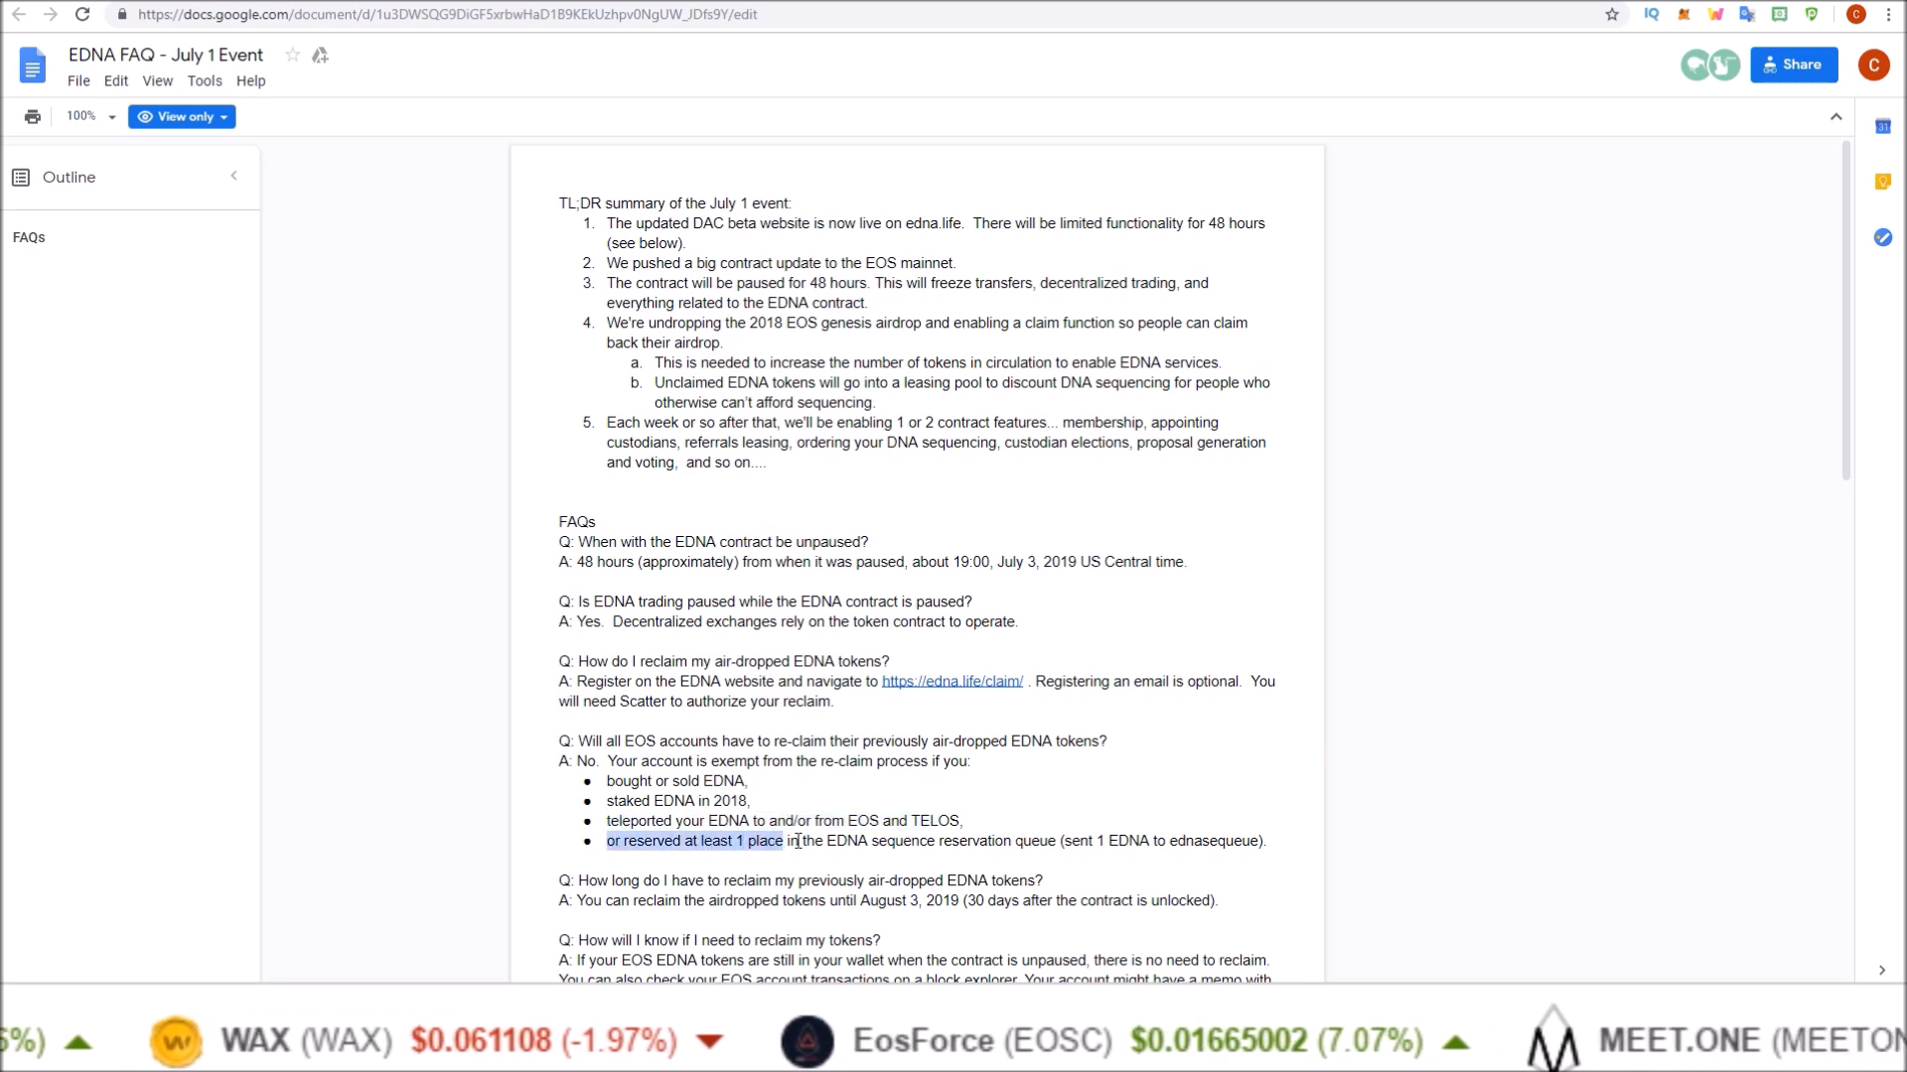
drag(796, 840, 1054, 840)
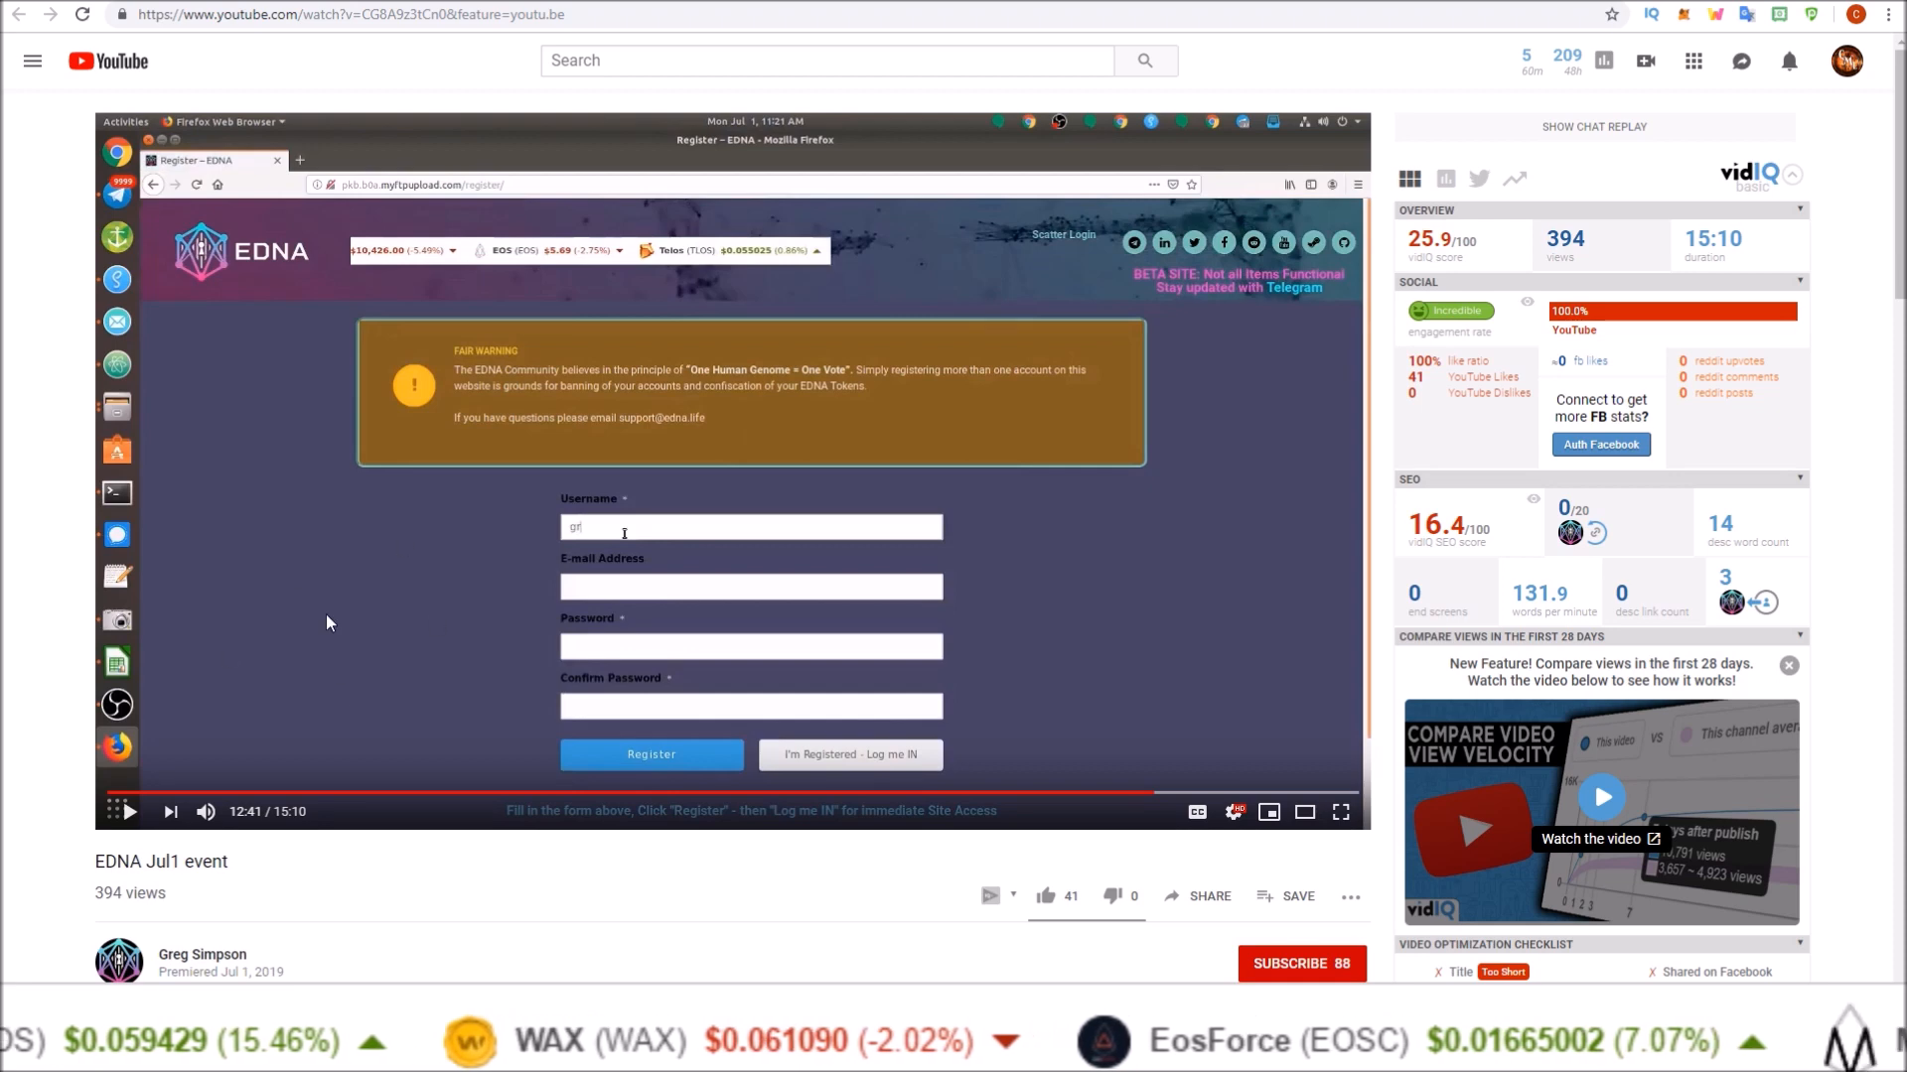
mouse_move(429, 532)
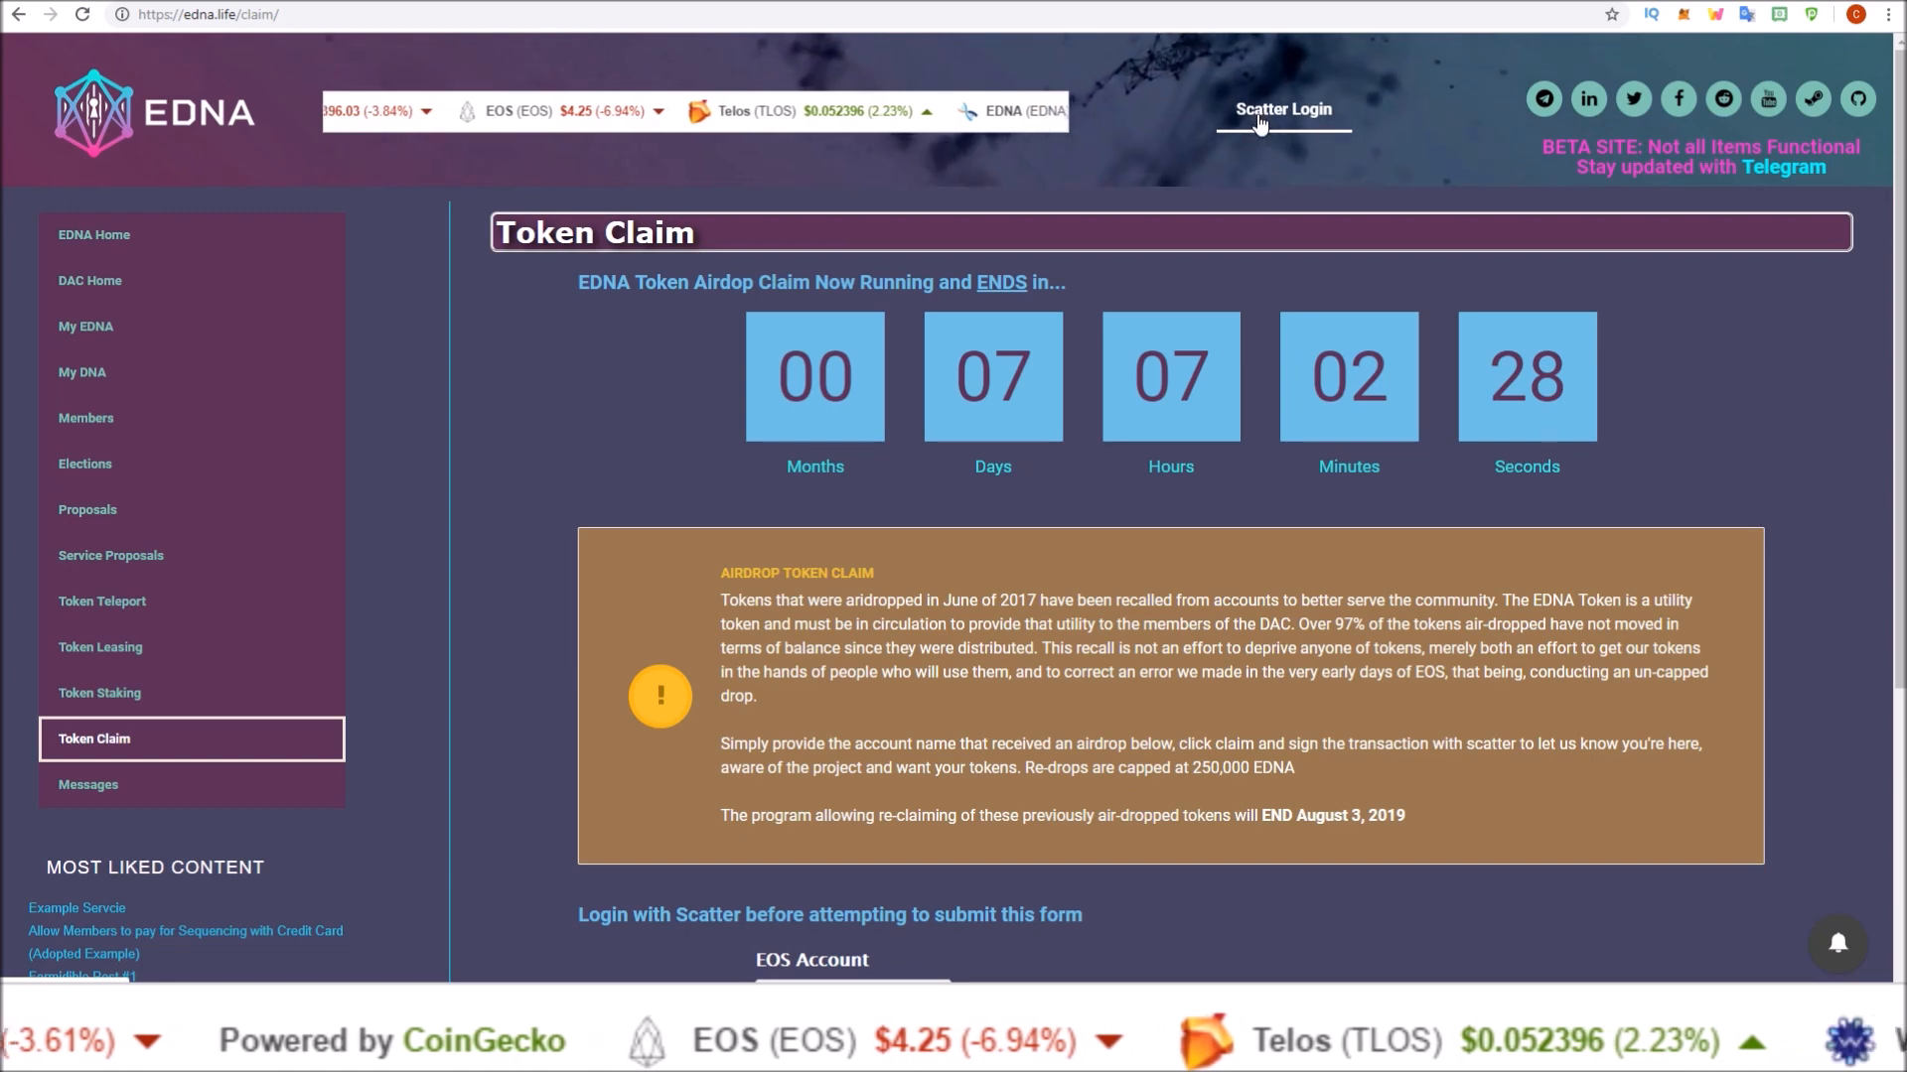
click(1281, 107)
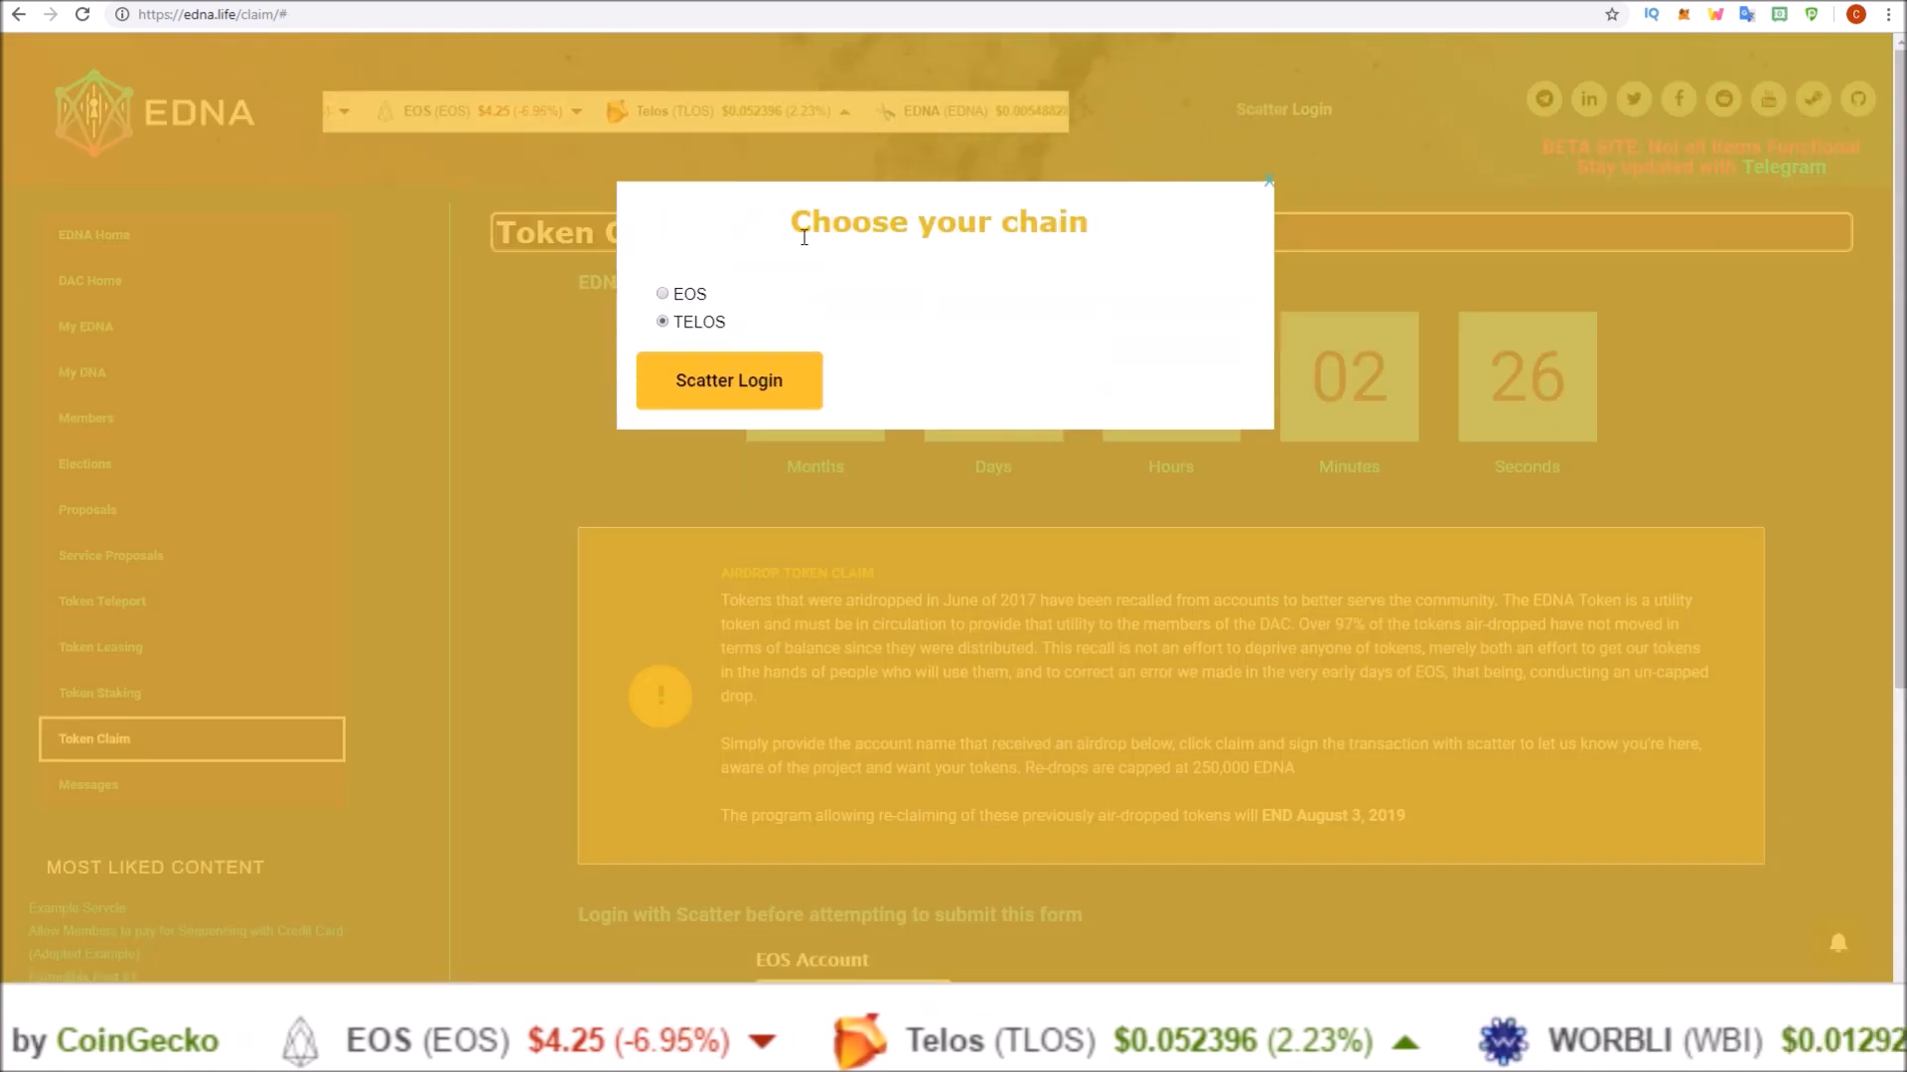
click(663, 294)
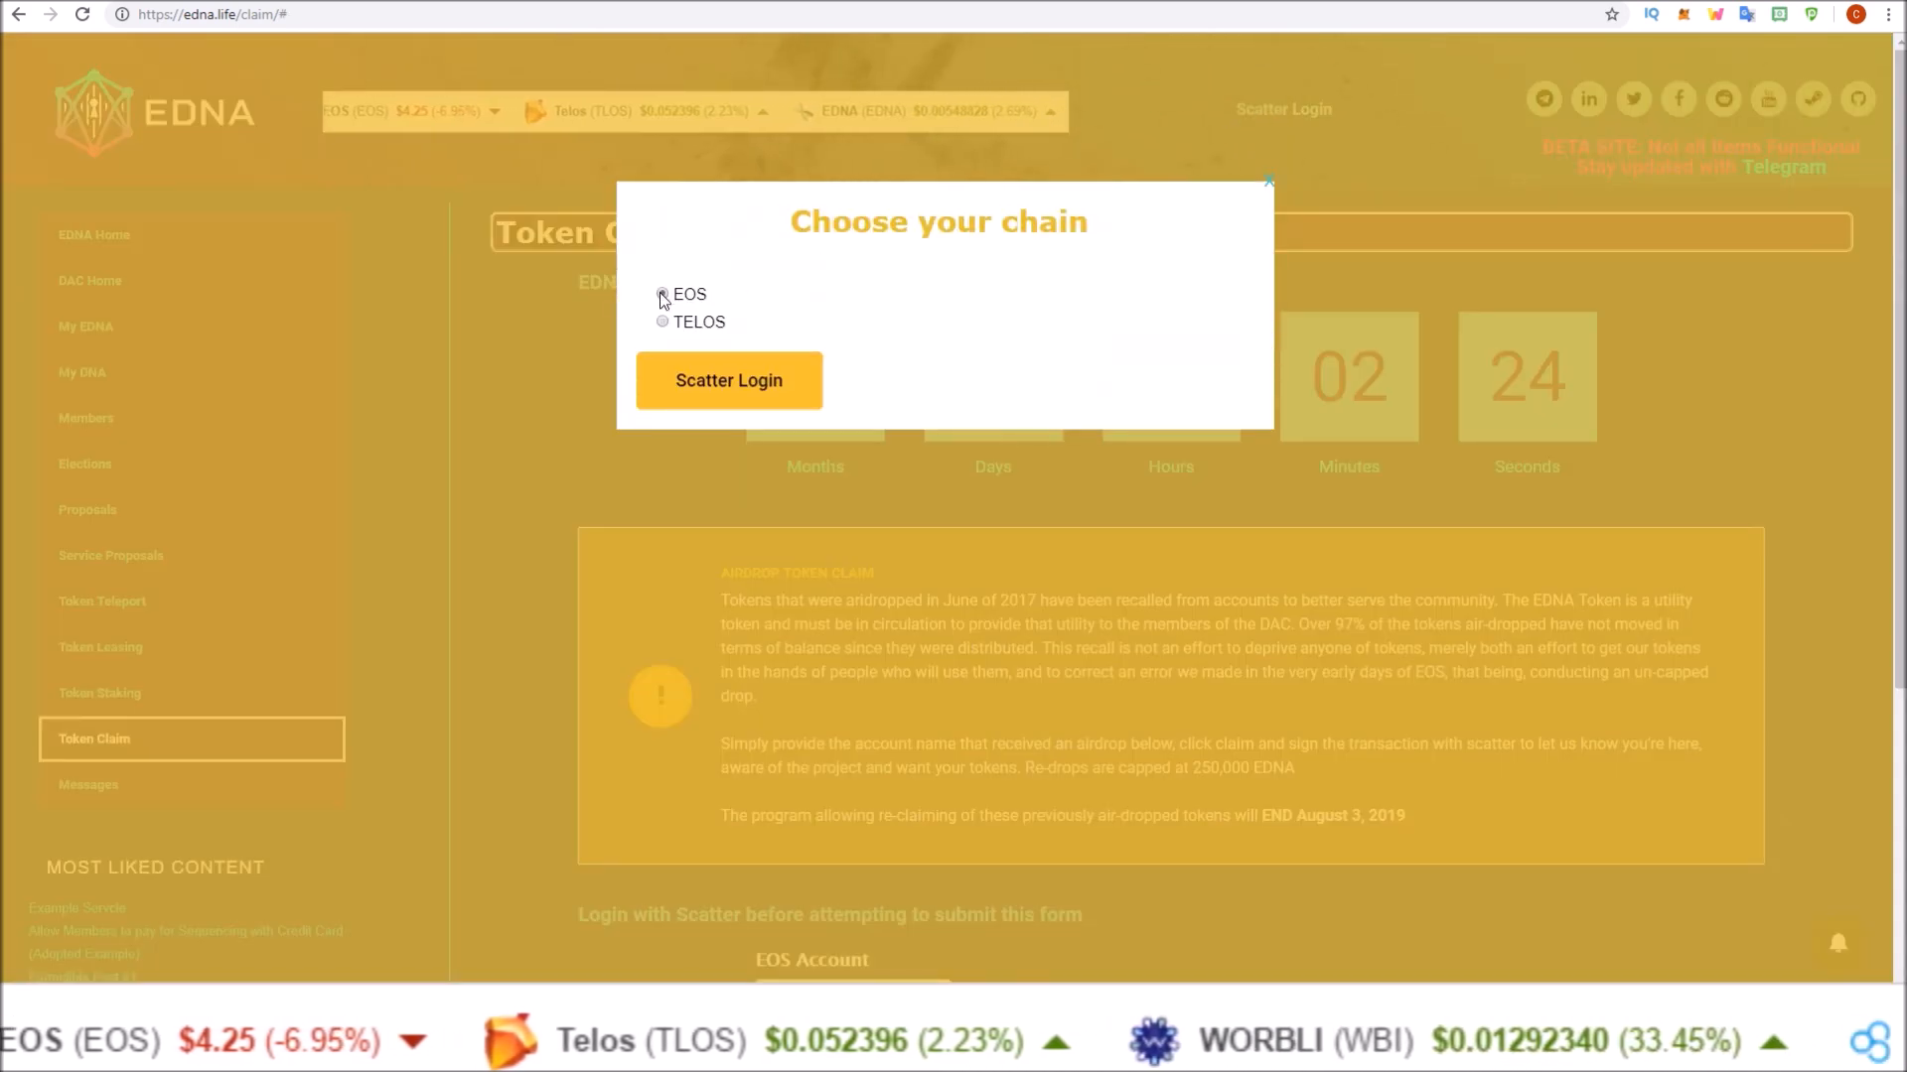
click(662, 294)
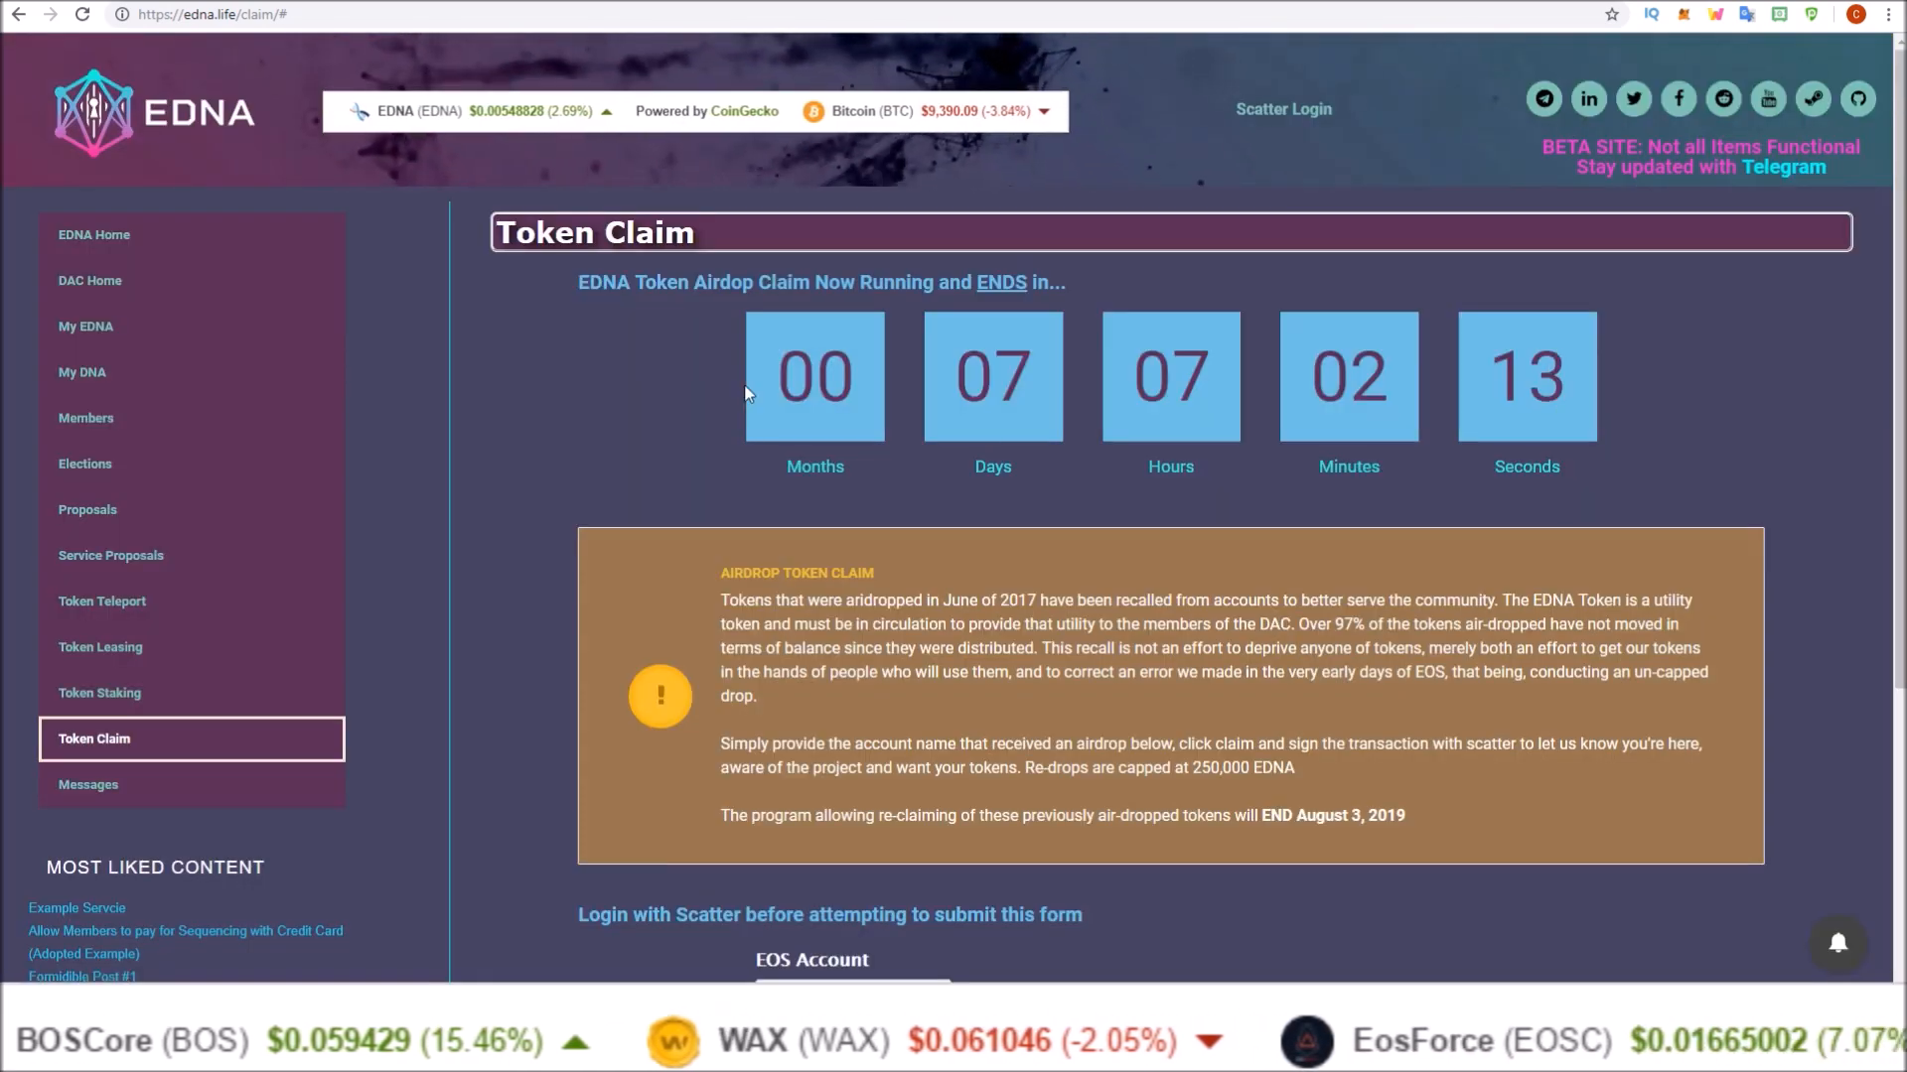
Step: Submit a token claim for EOS account 'sendeostorob', returning an account-not-found error
click(1283, 107)
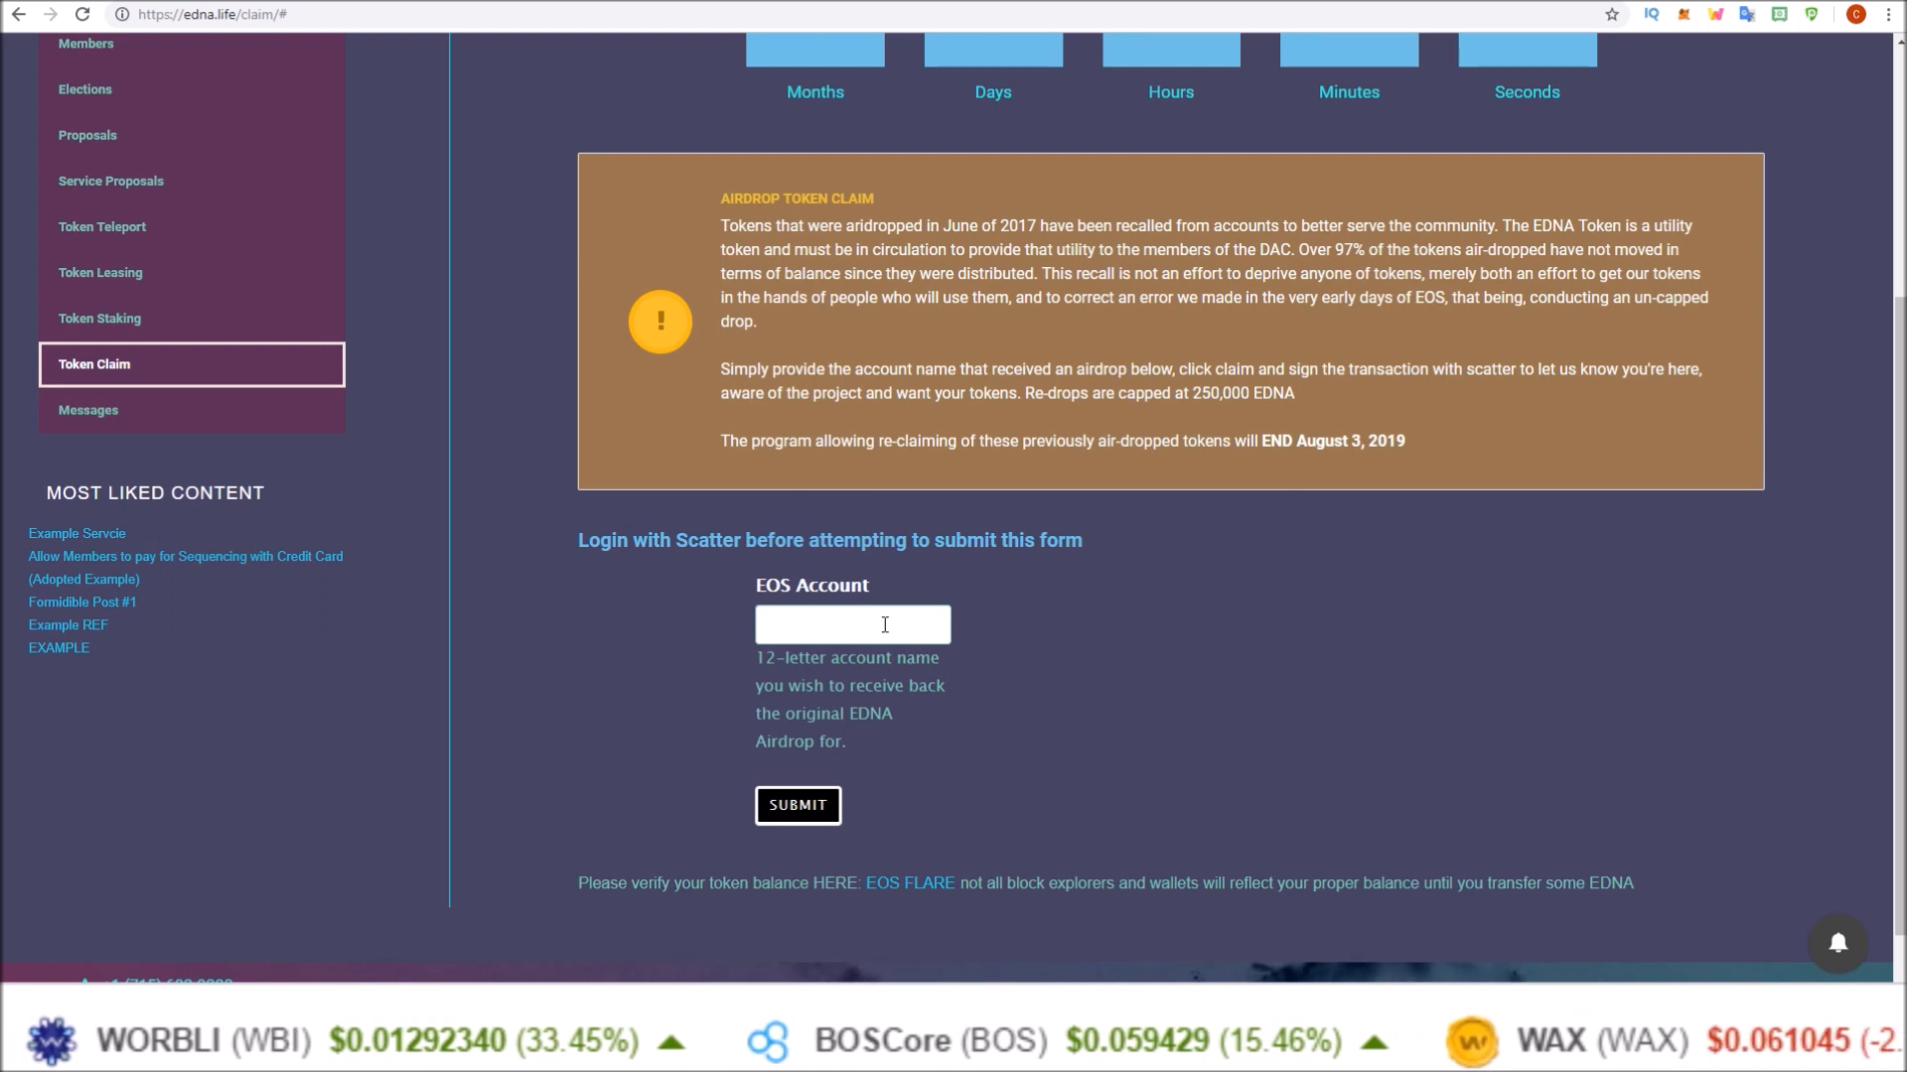
text(sendeostorob)
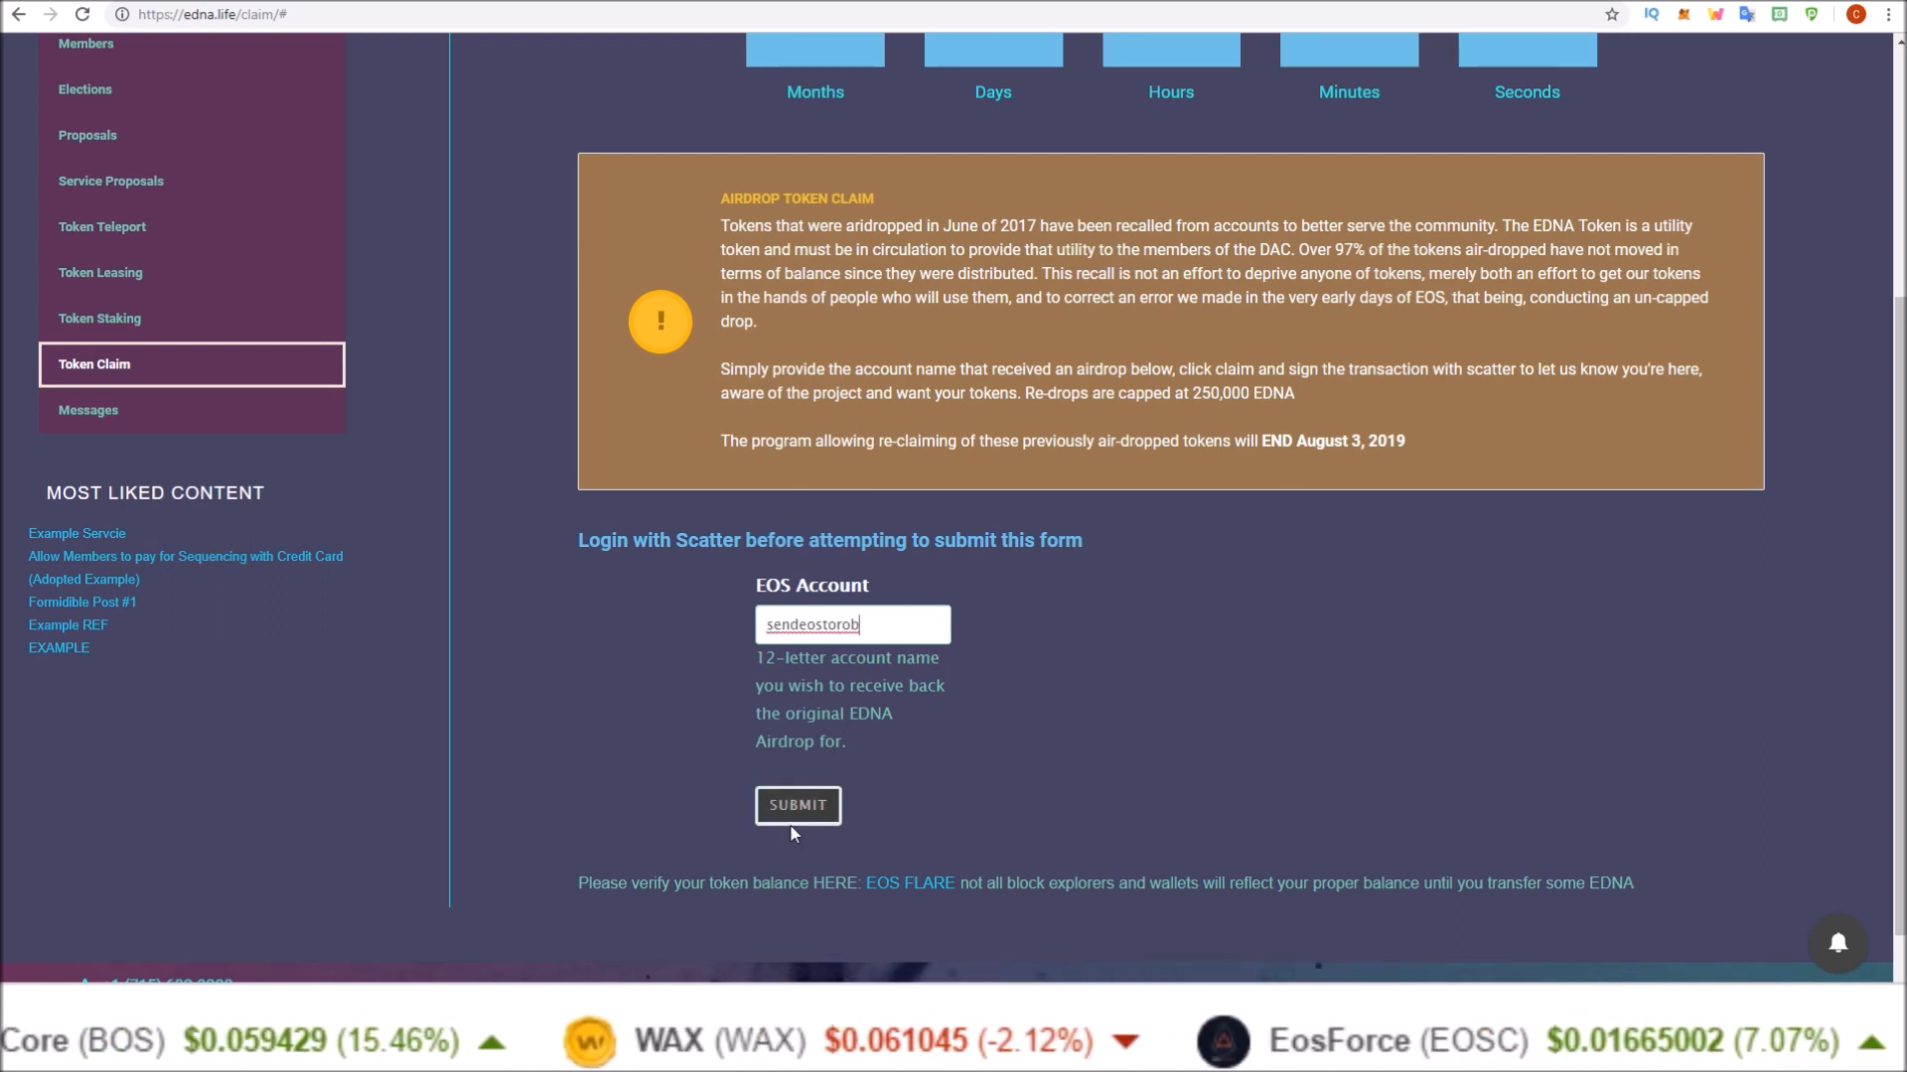
click(798, 804)
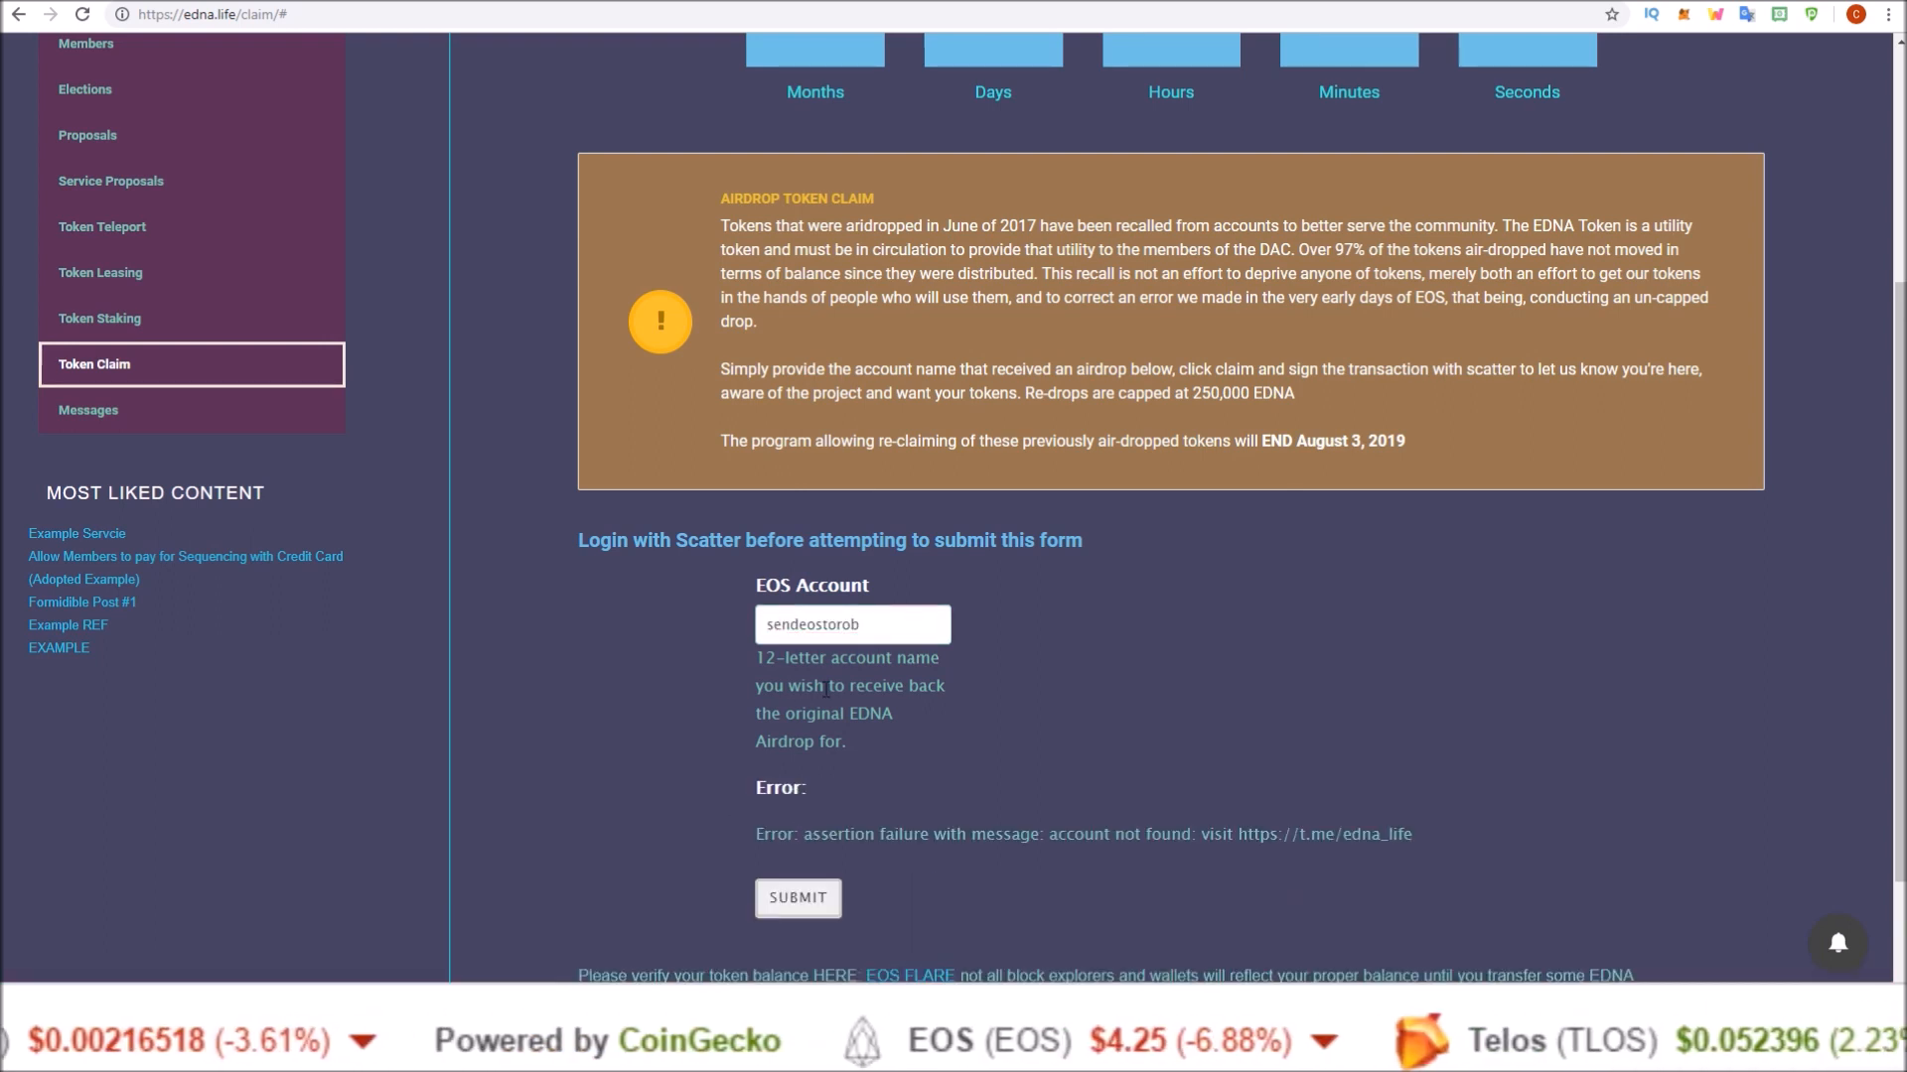
drag(803, 834, 985, 834)
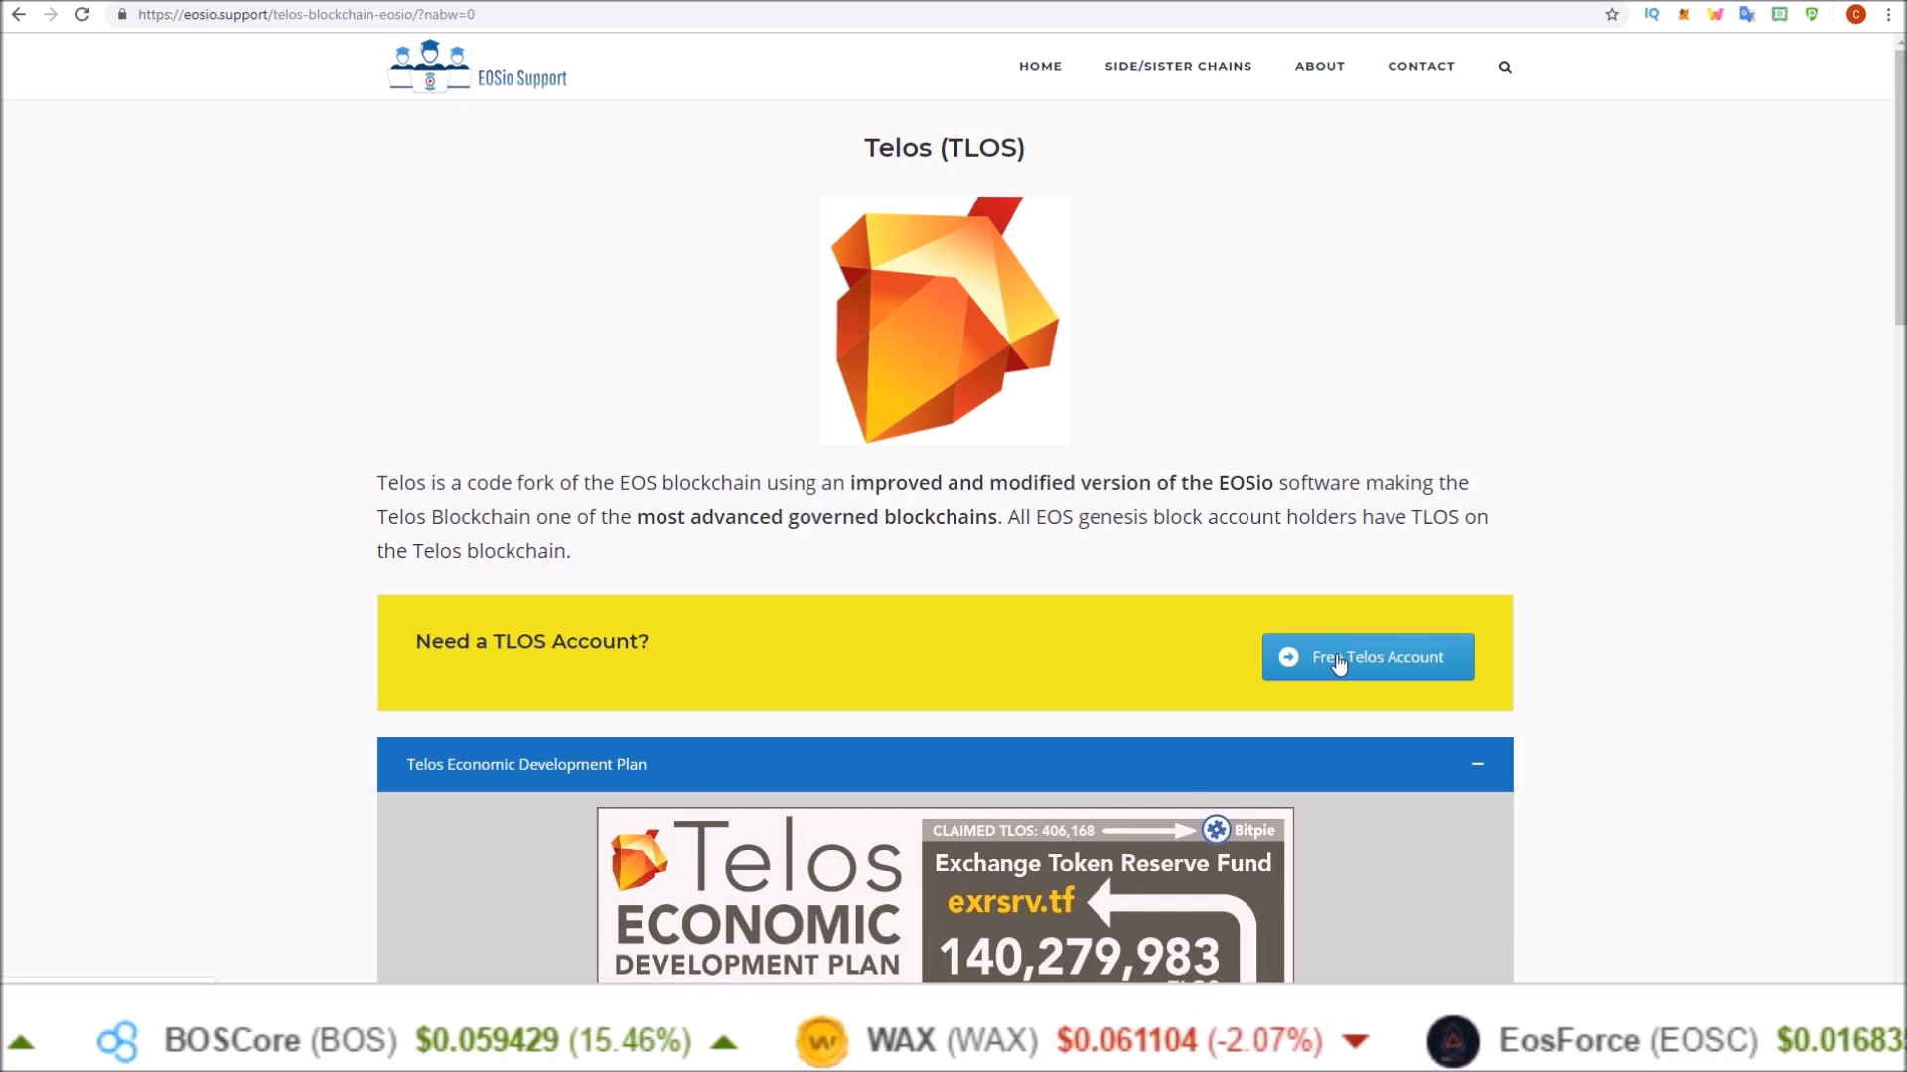
mouse_move(213, 425)
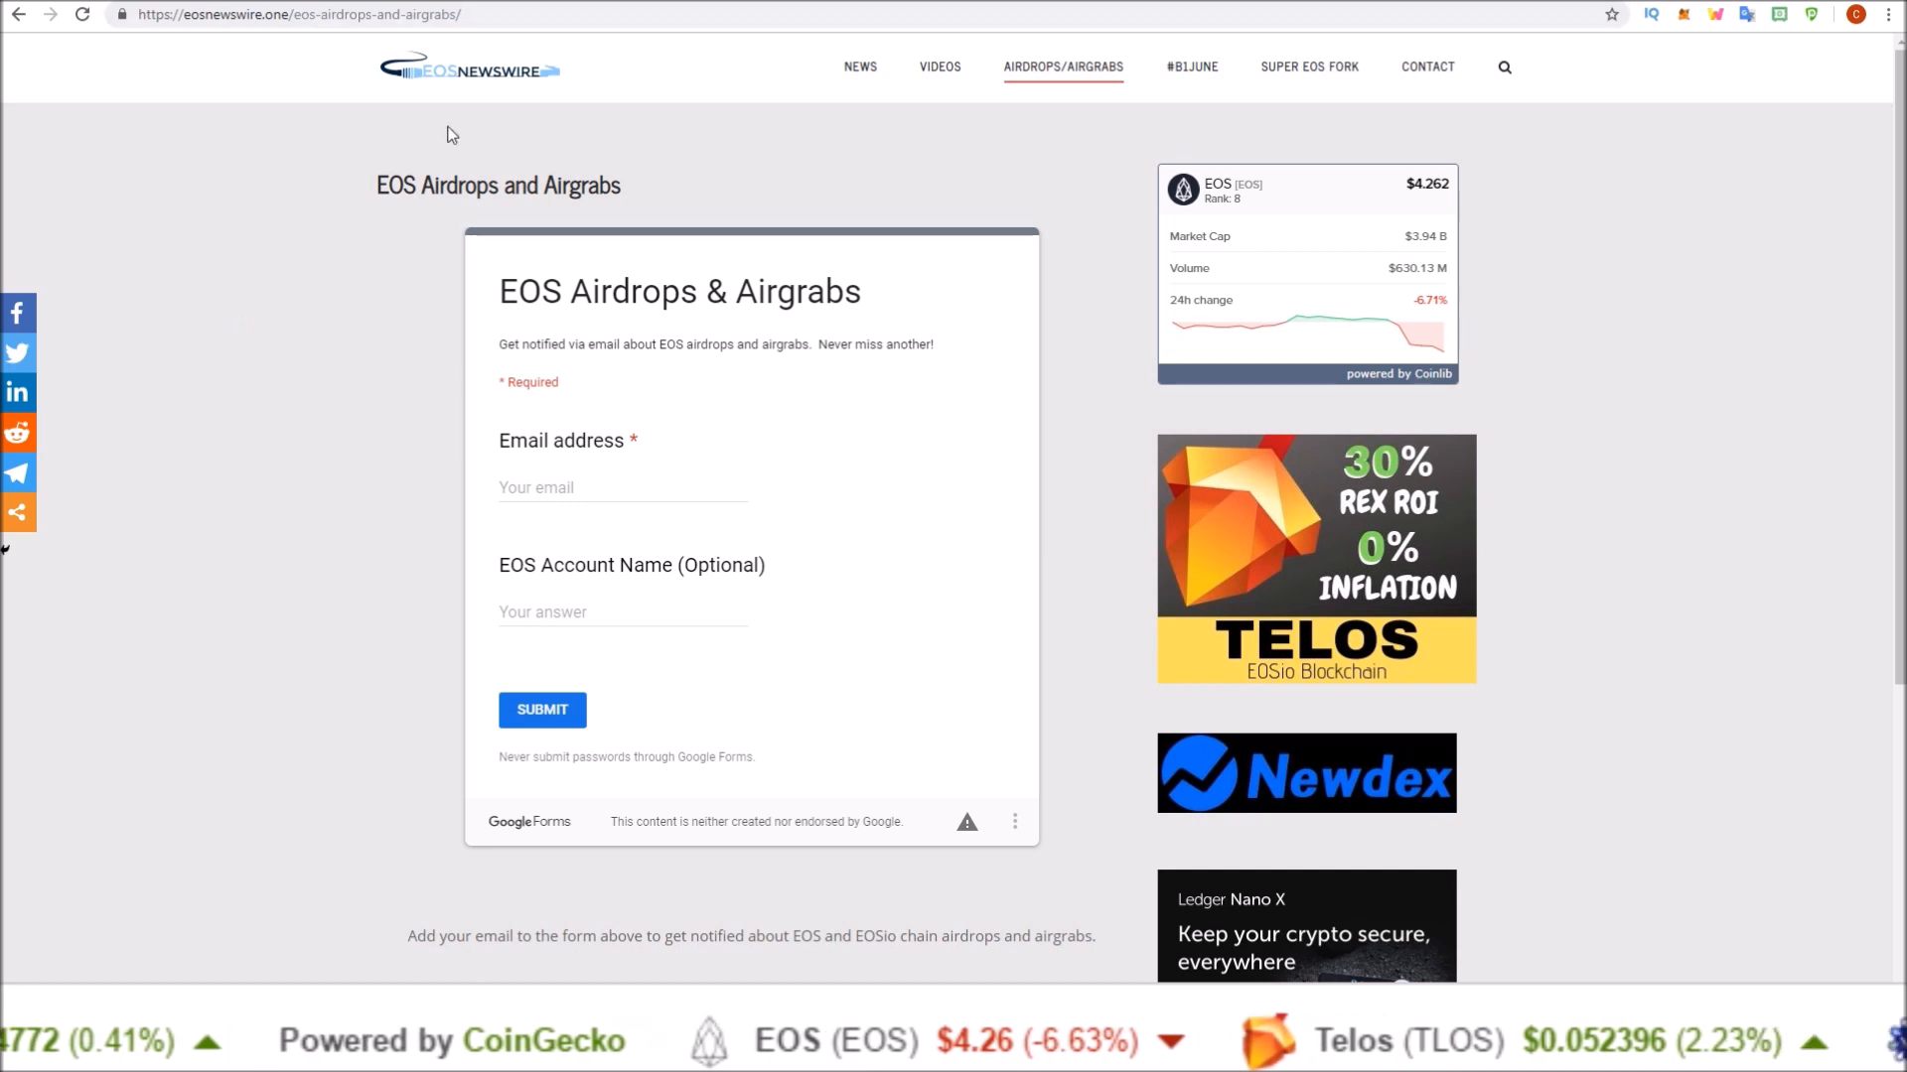
mouse_move(427, 483)
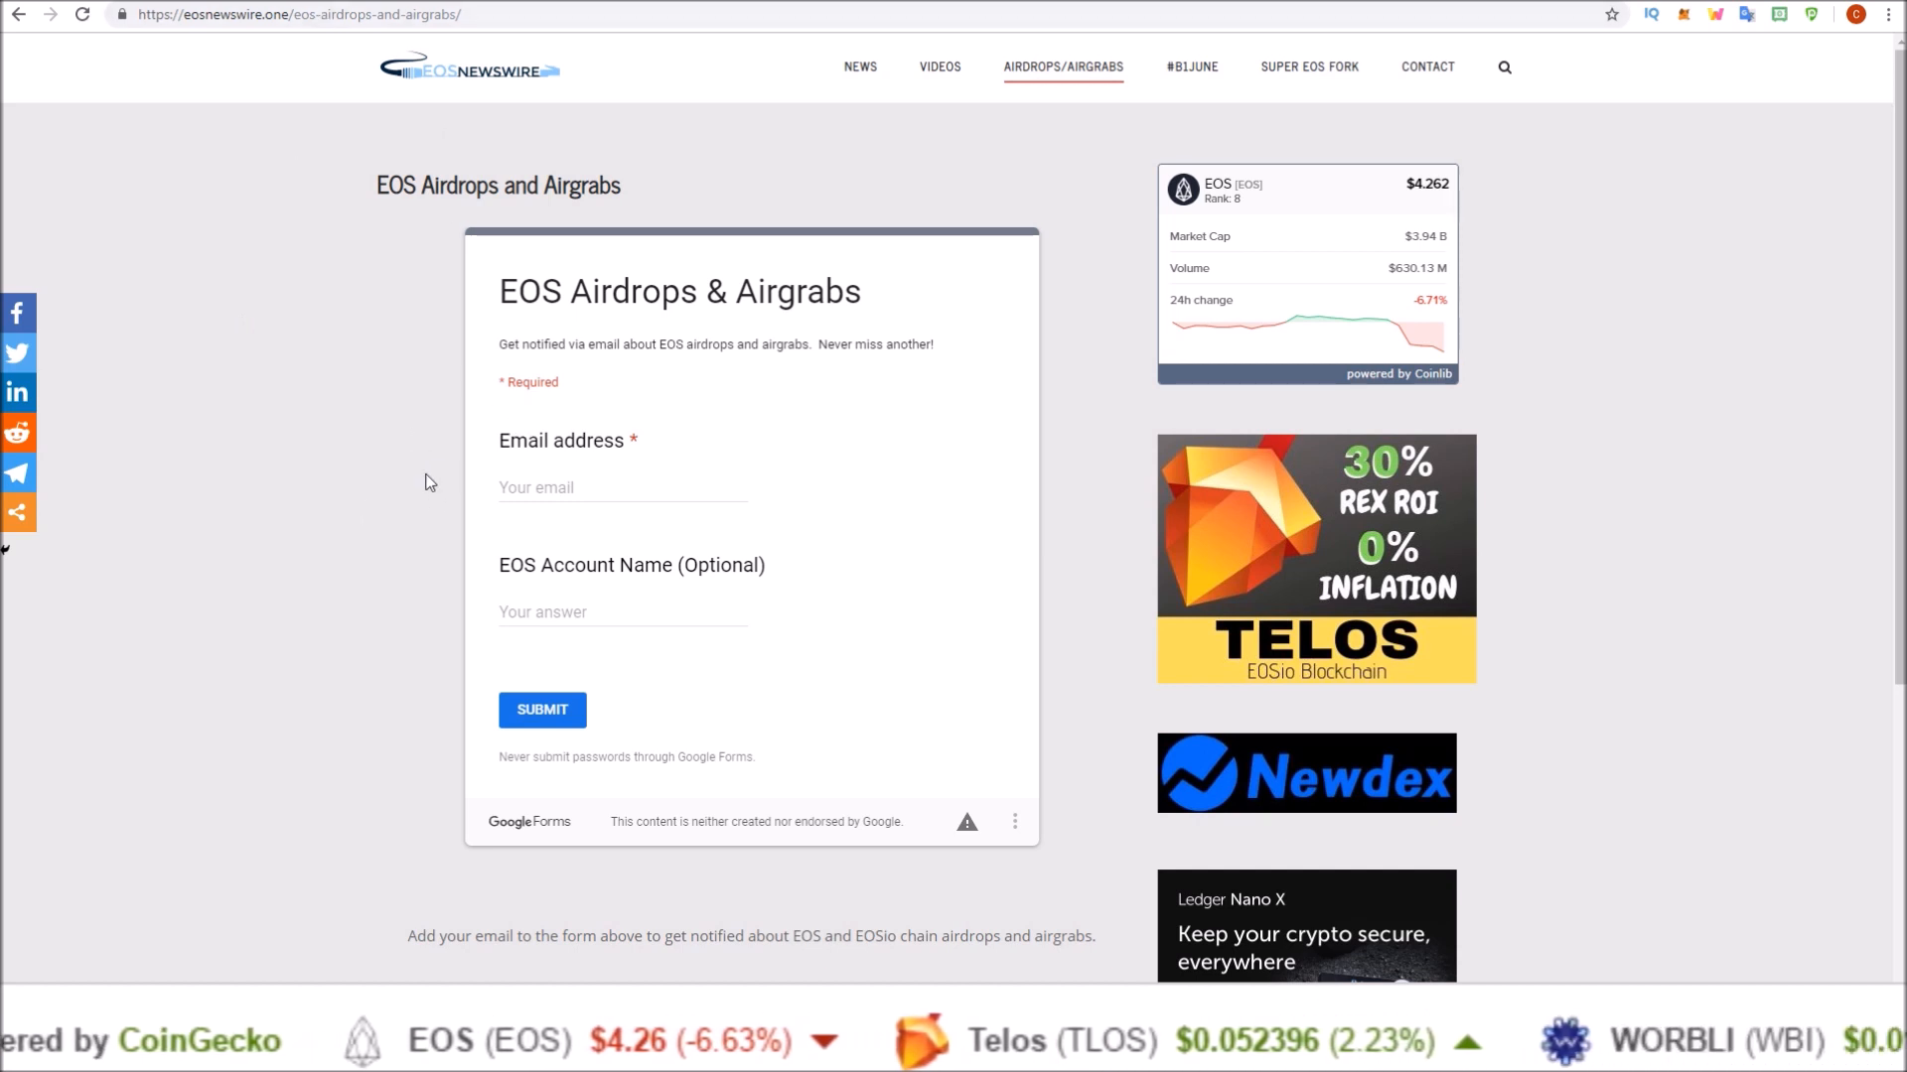